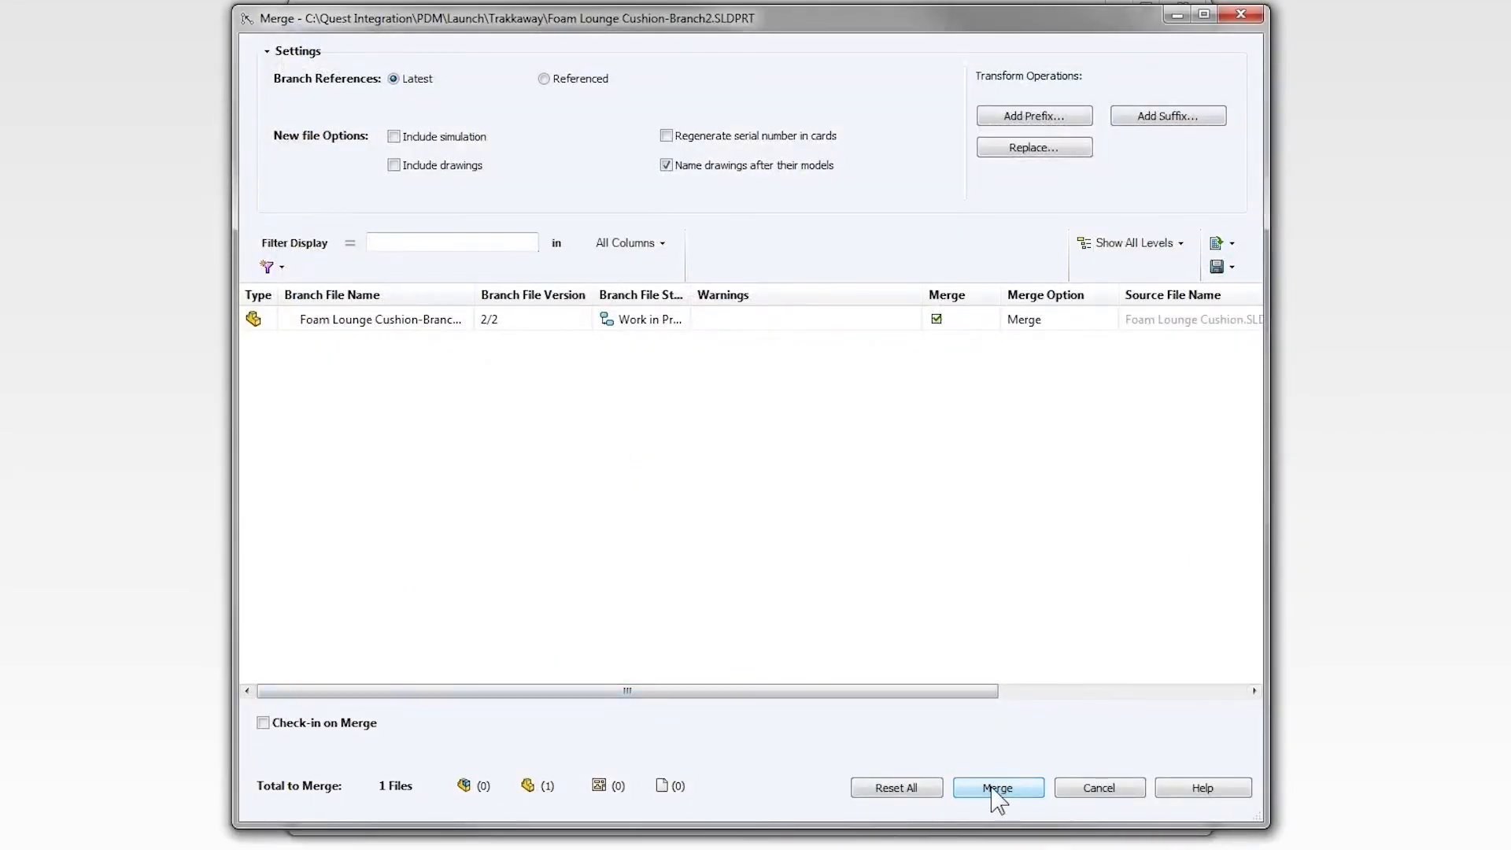
Confirm the merge so Foam Lounge Cushion-Branch2 merges into Foam Lounge Cushion, now checked out.
left_click(998, 787)
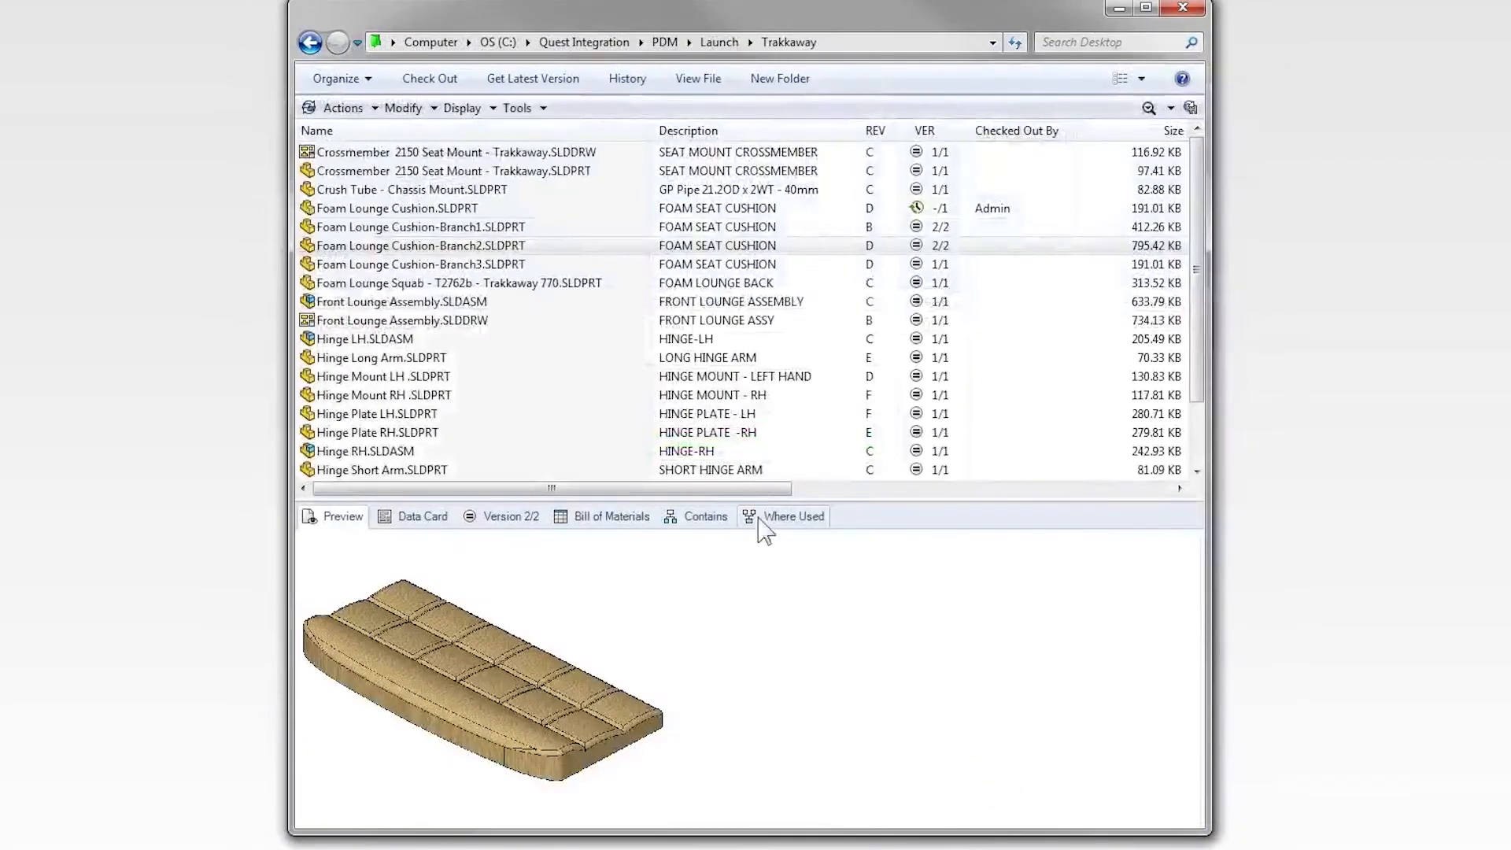